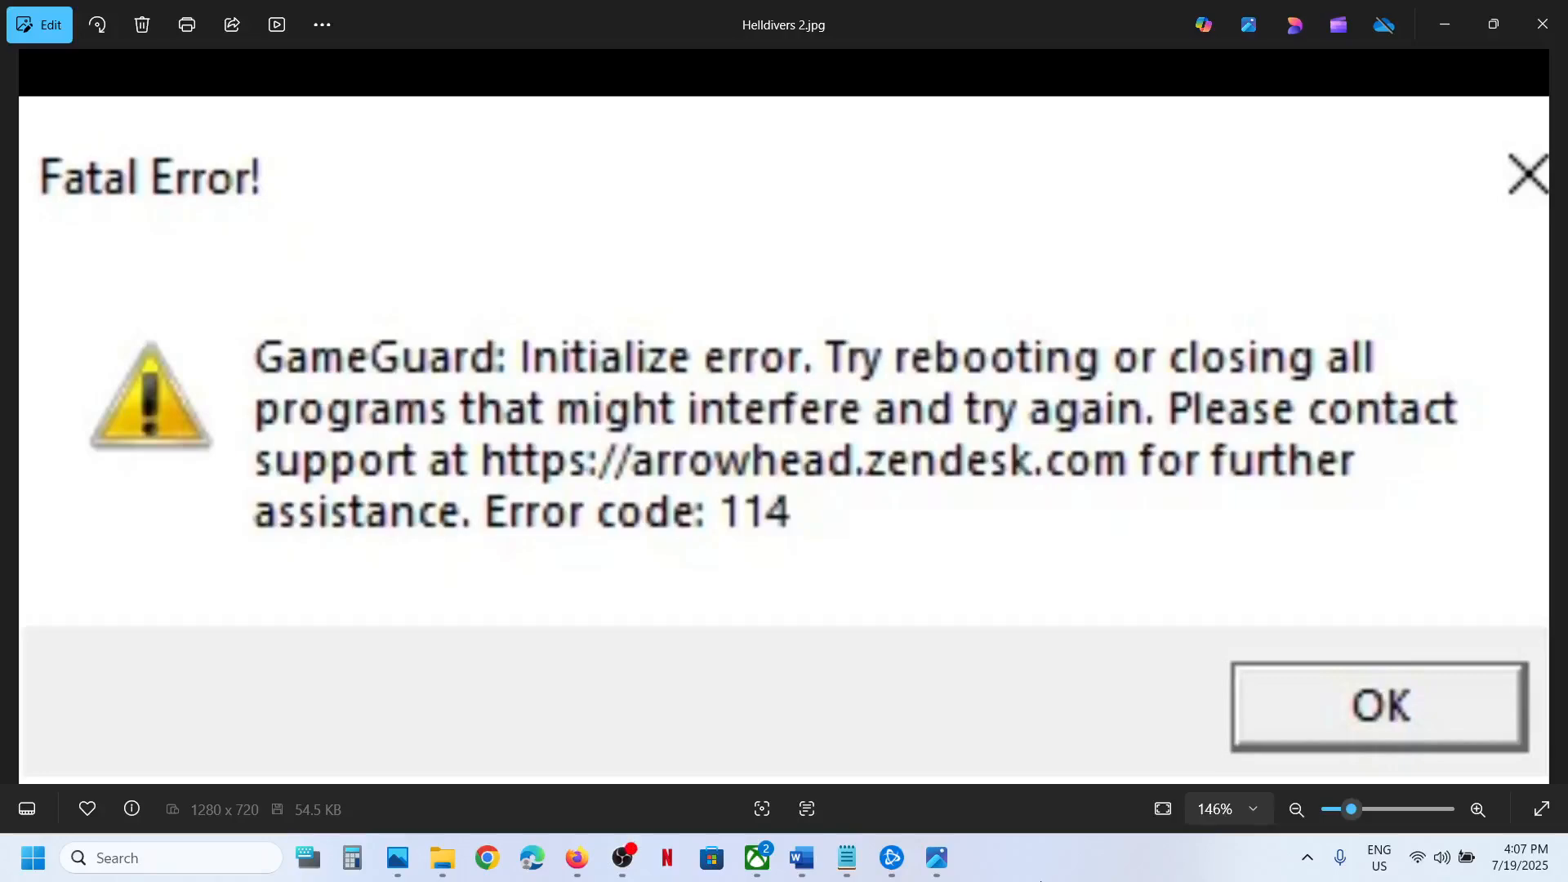
mouse_move(528, 363)
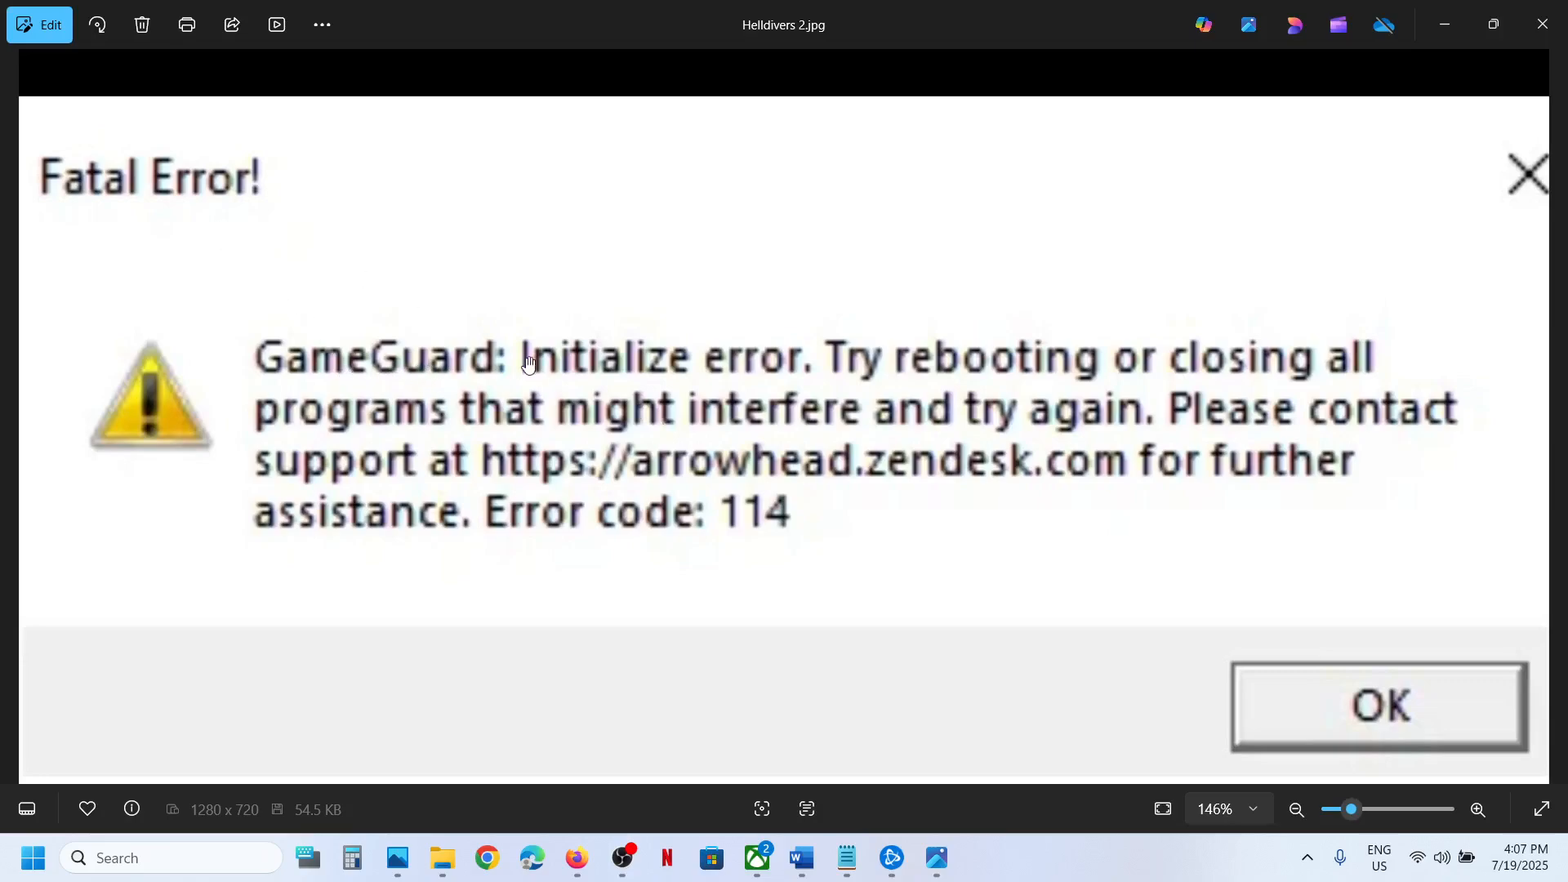
mouse_move(739, 530)
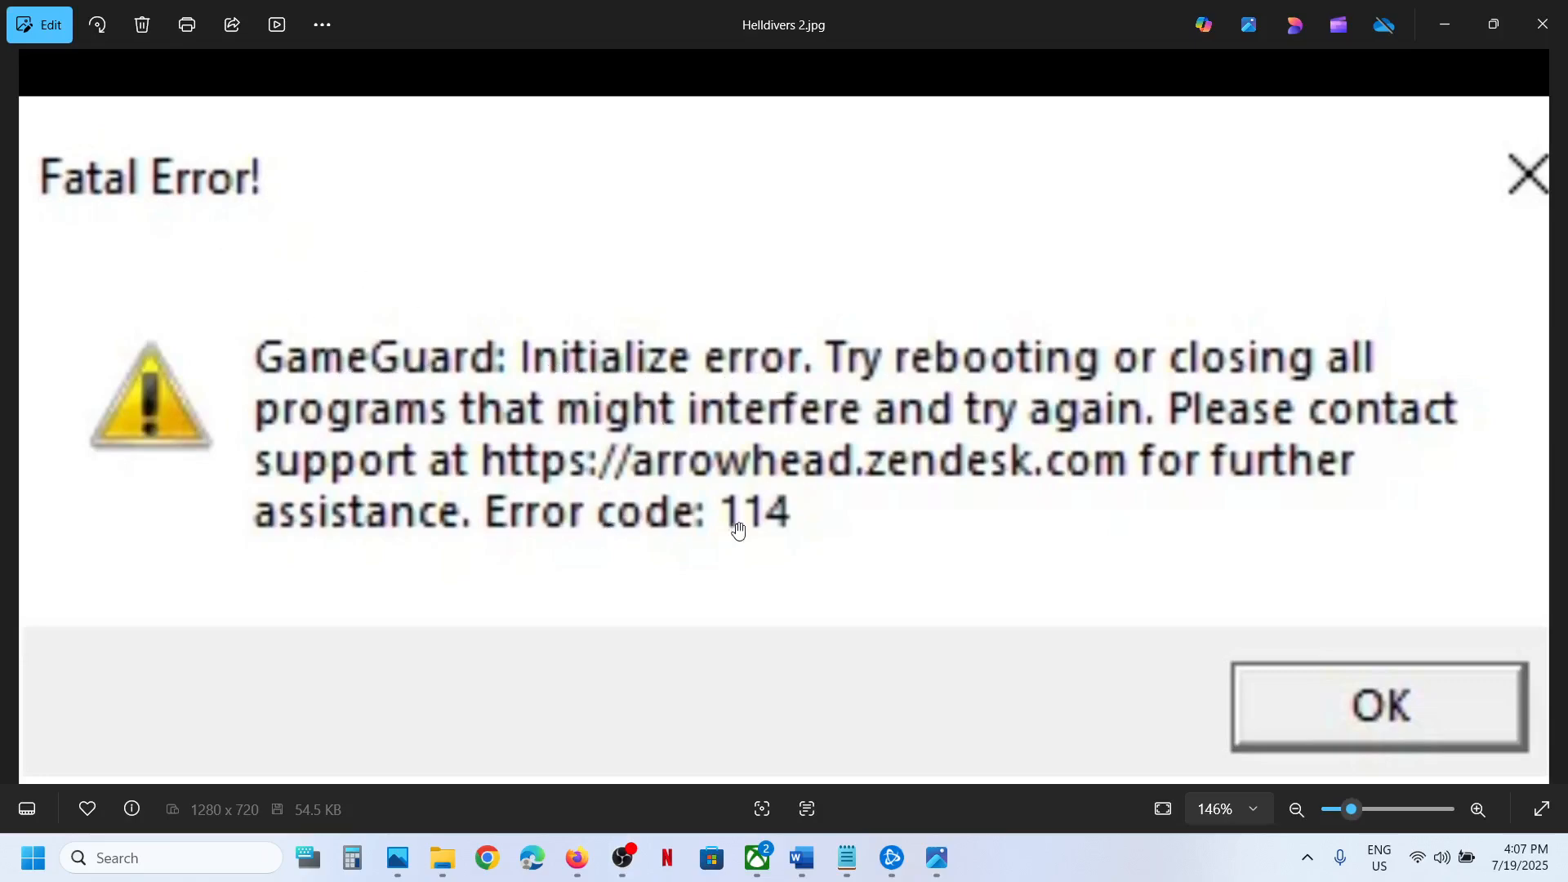
mouse_move(809, 327)
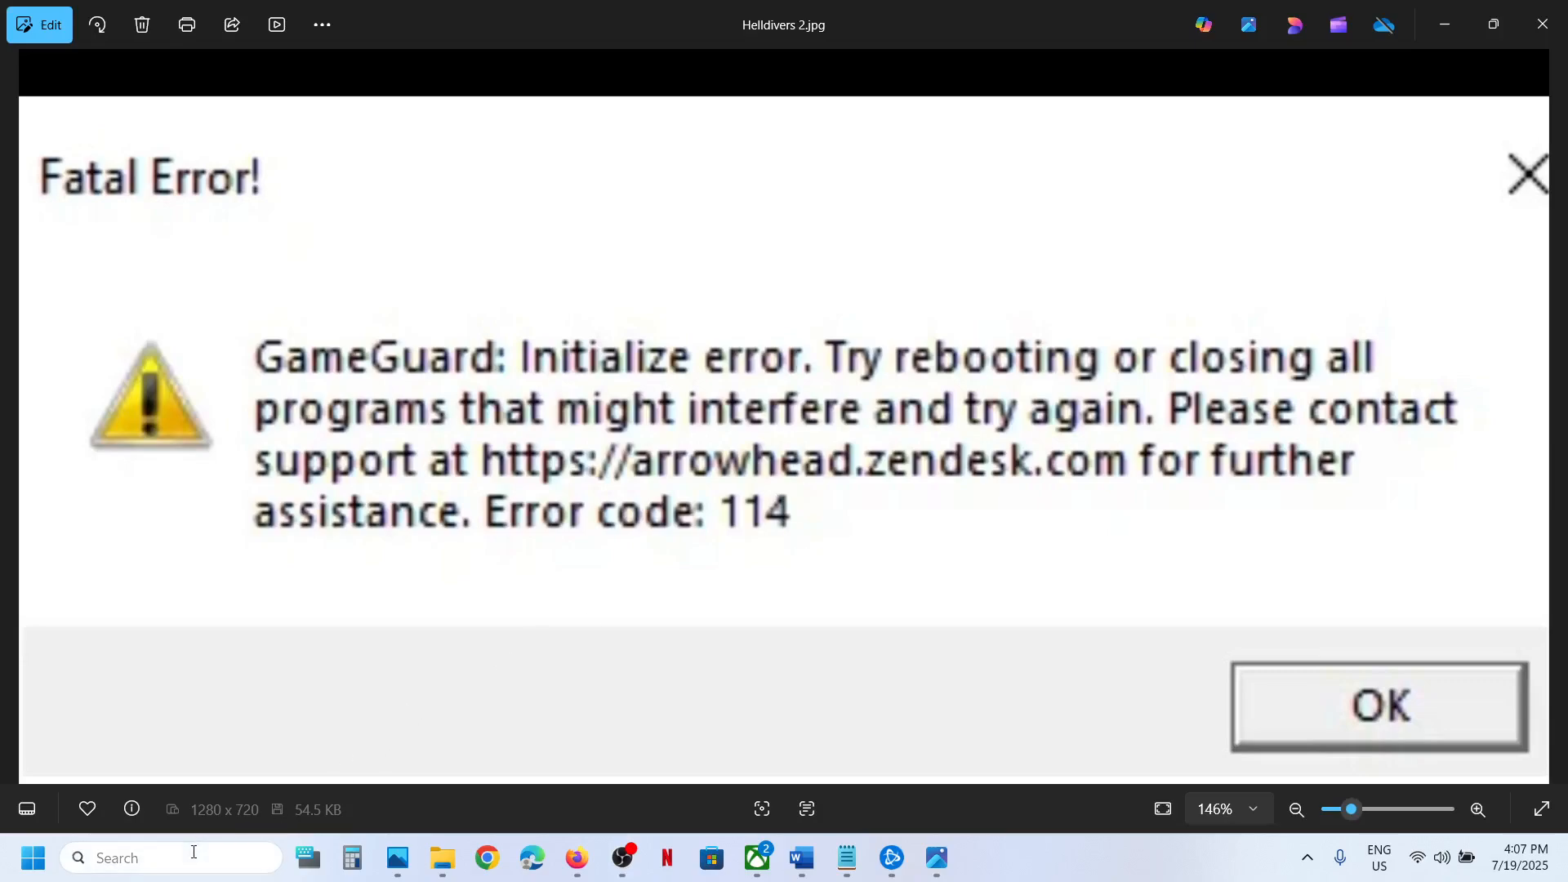
Step: Reach Control Panel's Hardware and Sound power plan settings via a 'control' search
type("control")
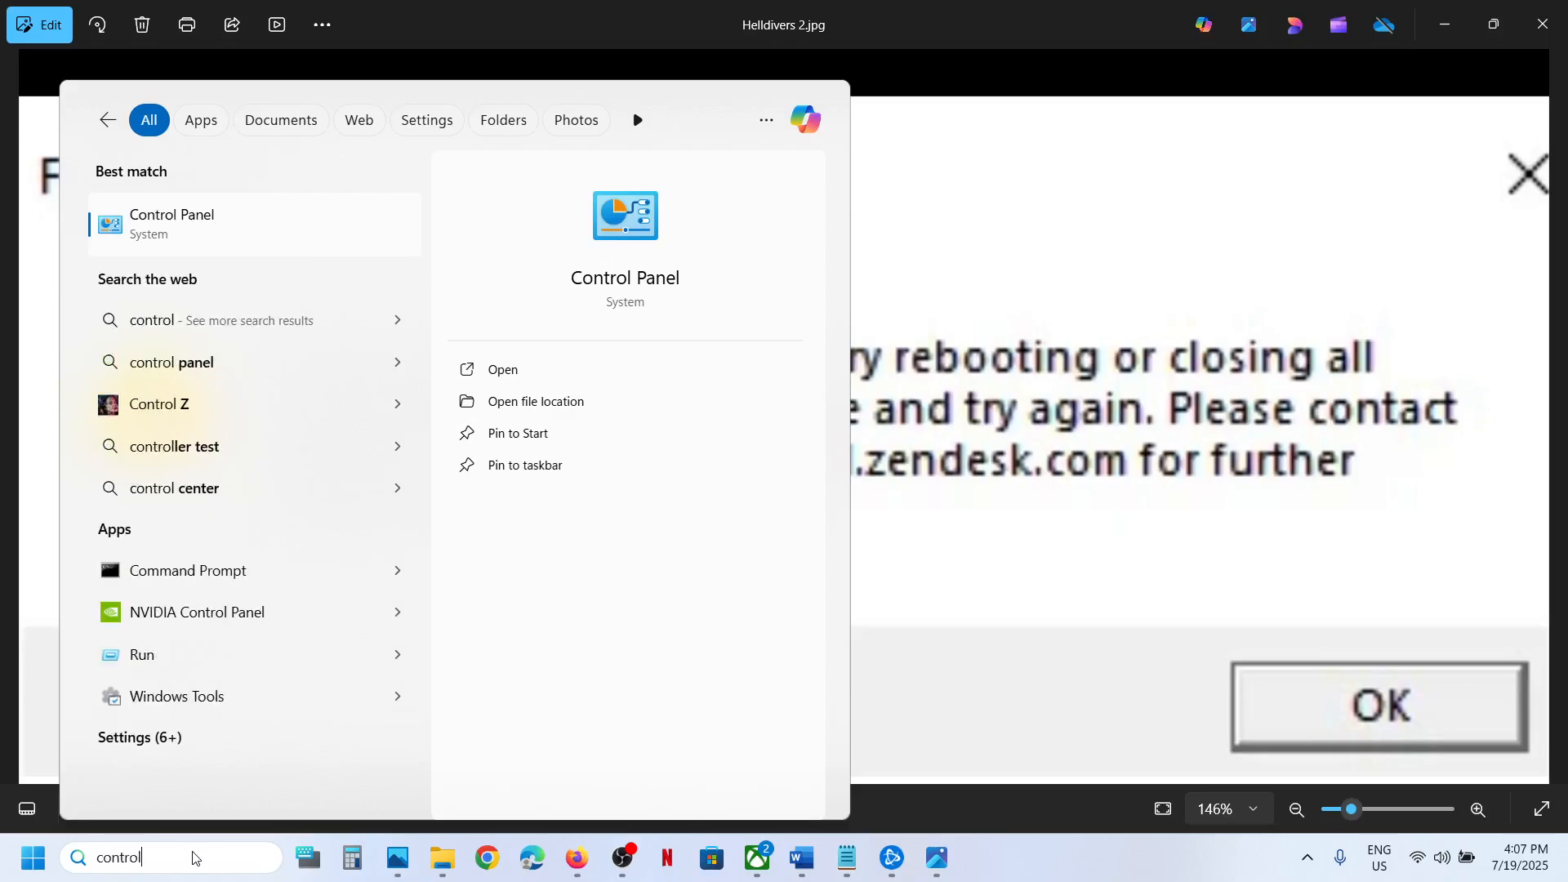
left_click(502, 370)
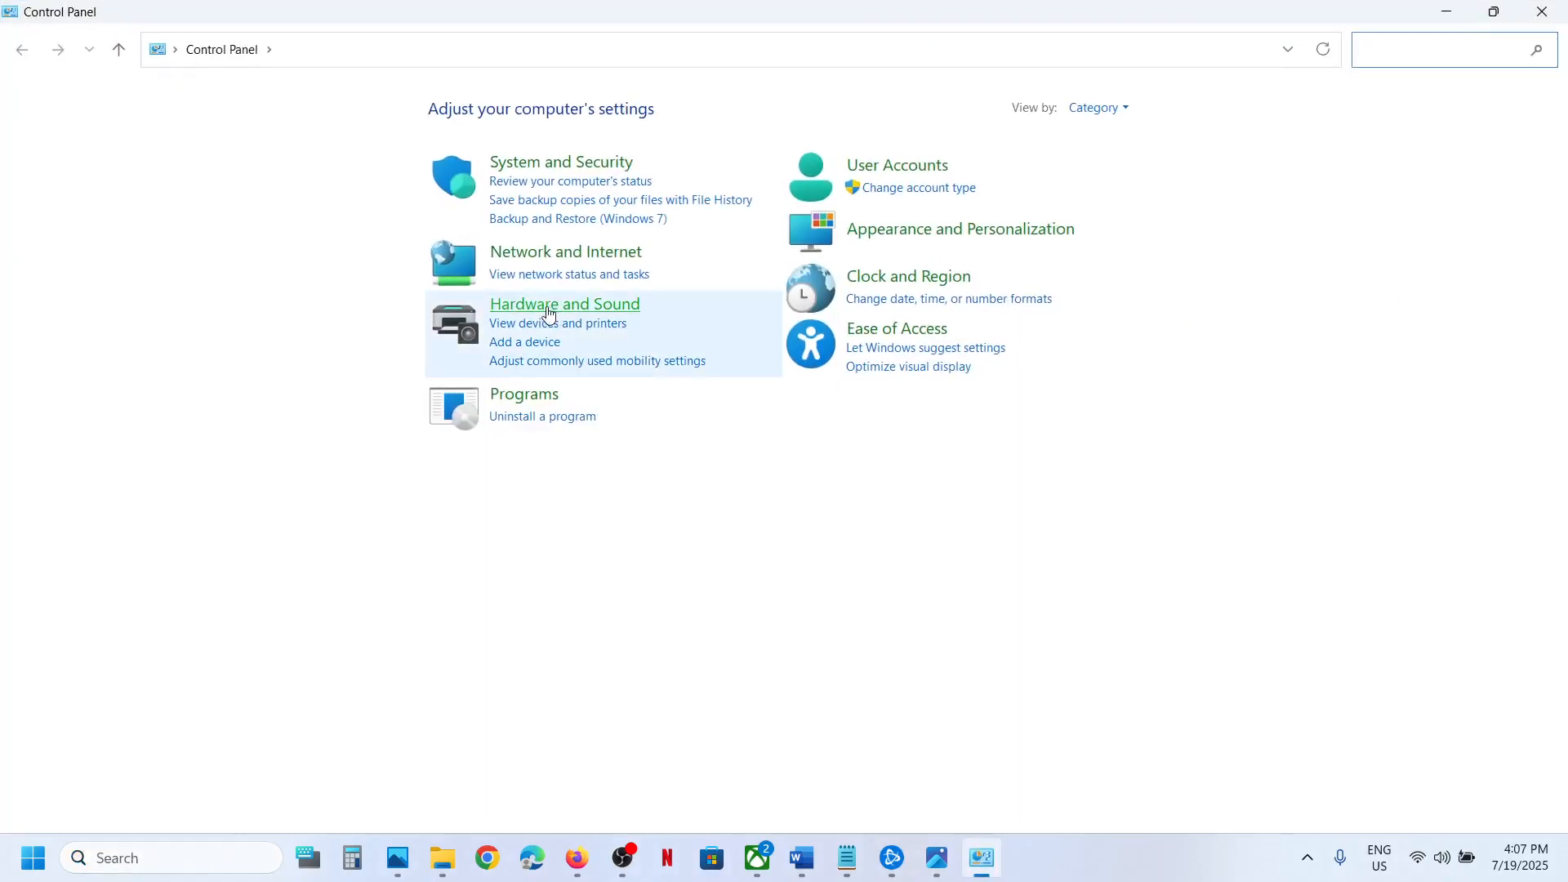
left_click(564, 304)
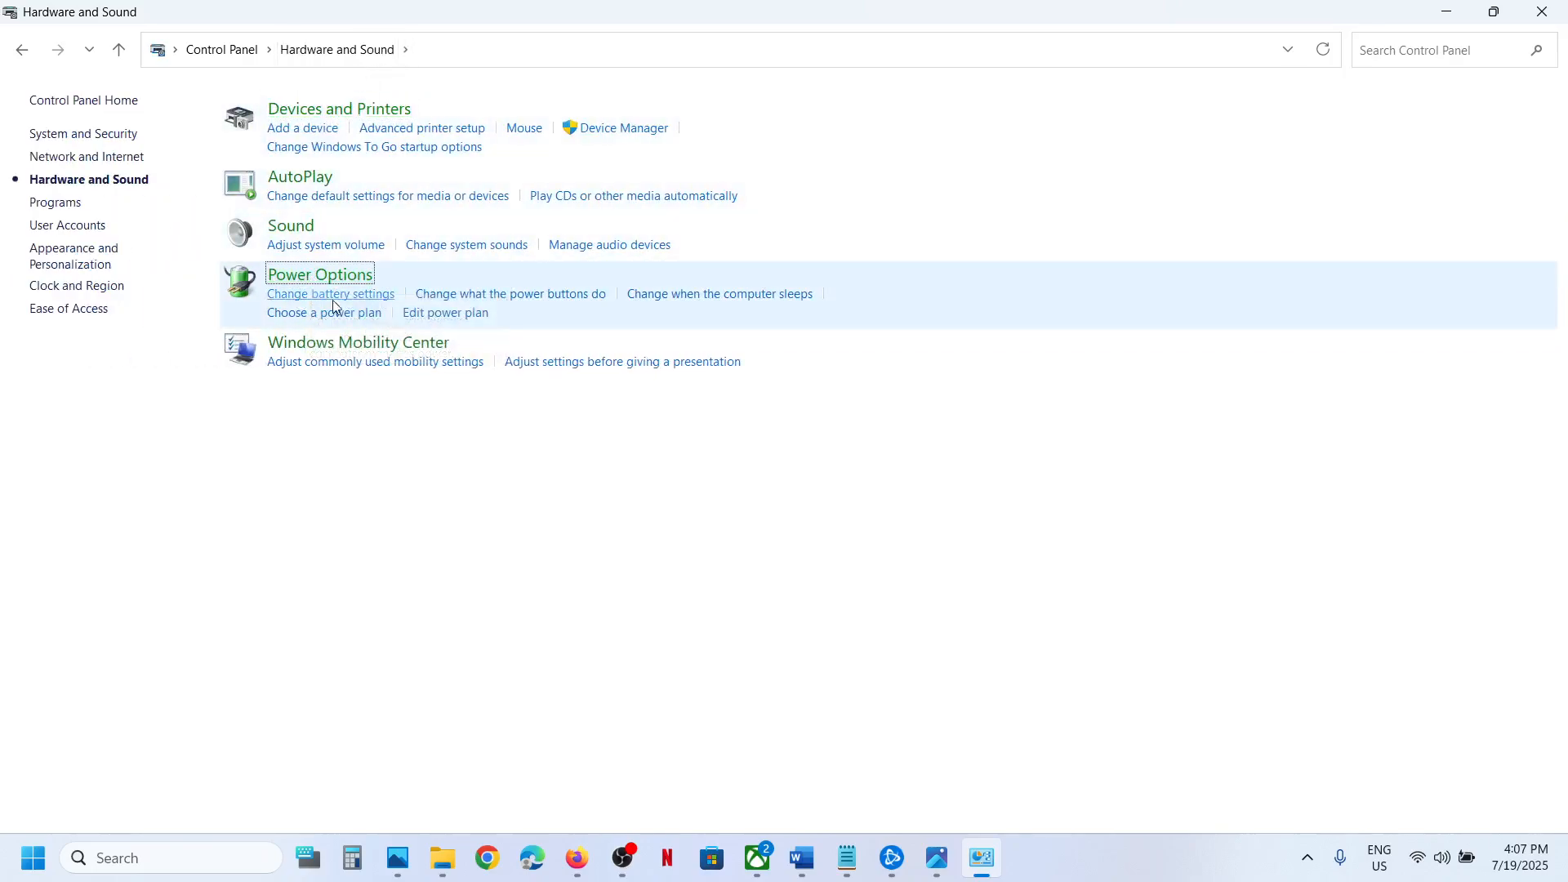
left_click(319, 275)
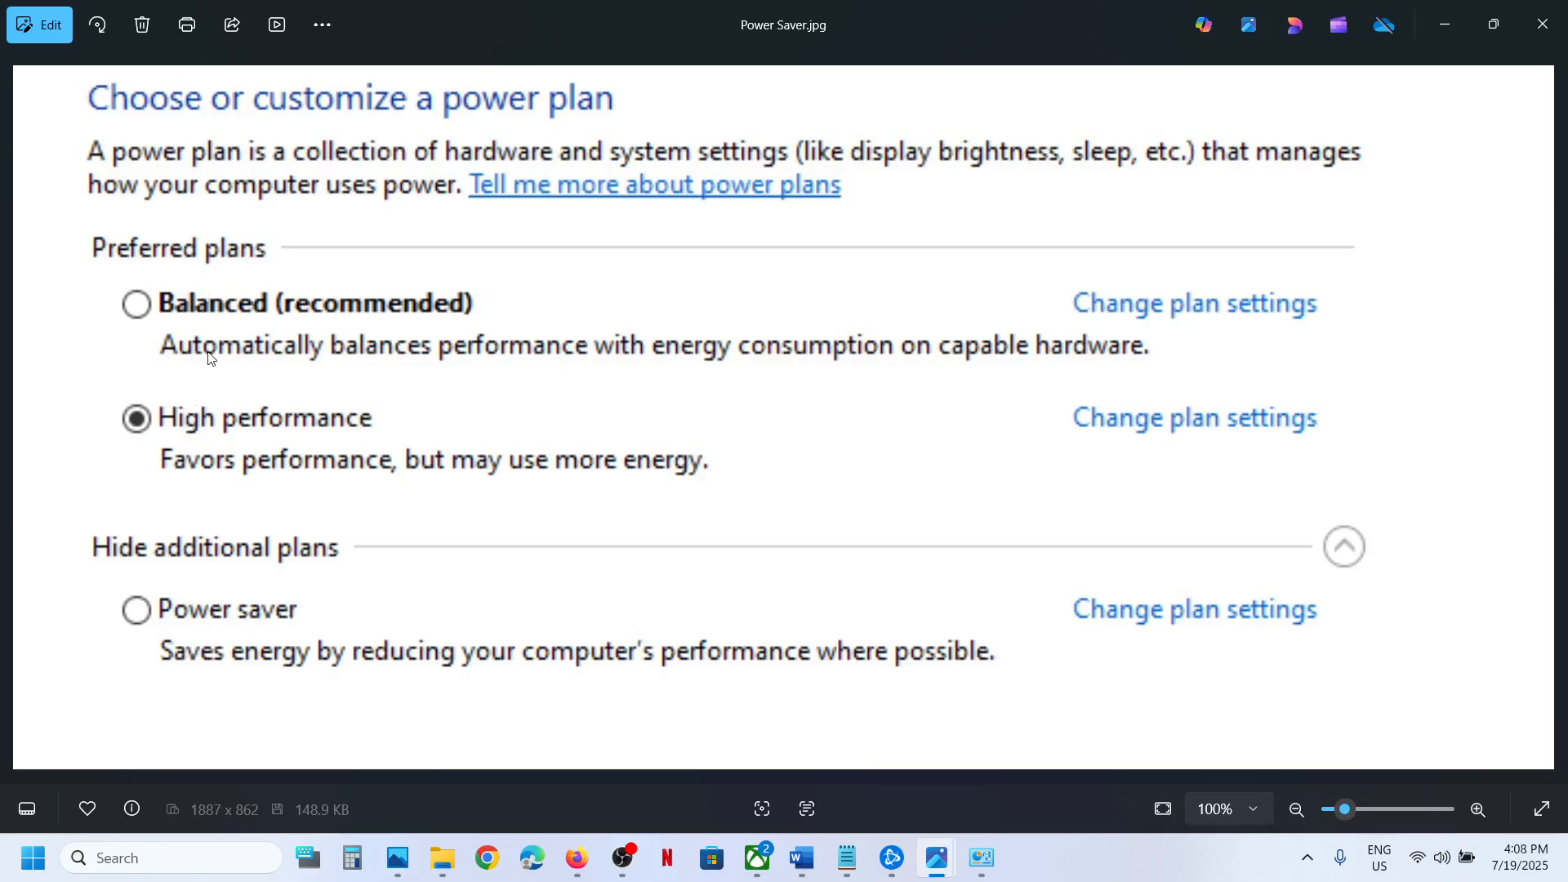
mouse_move(145, 621)
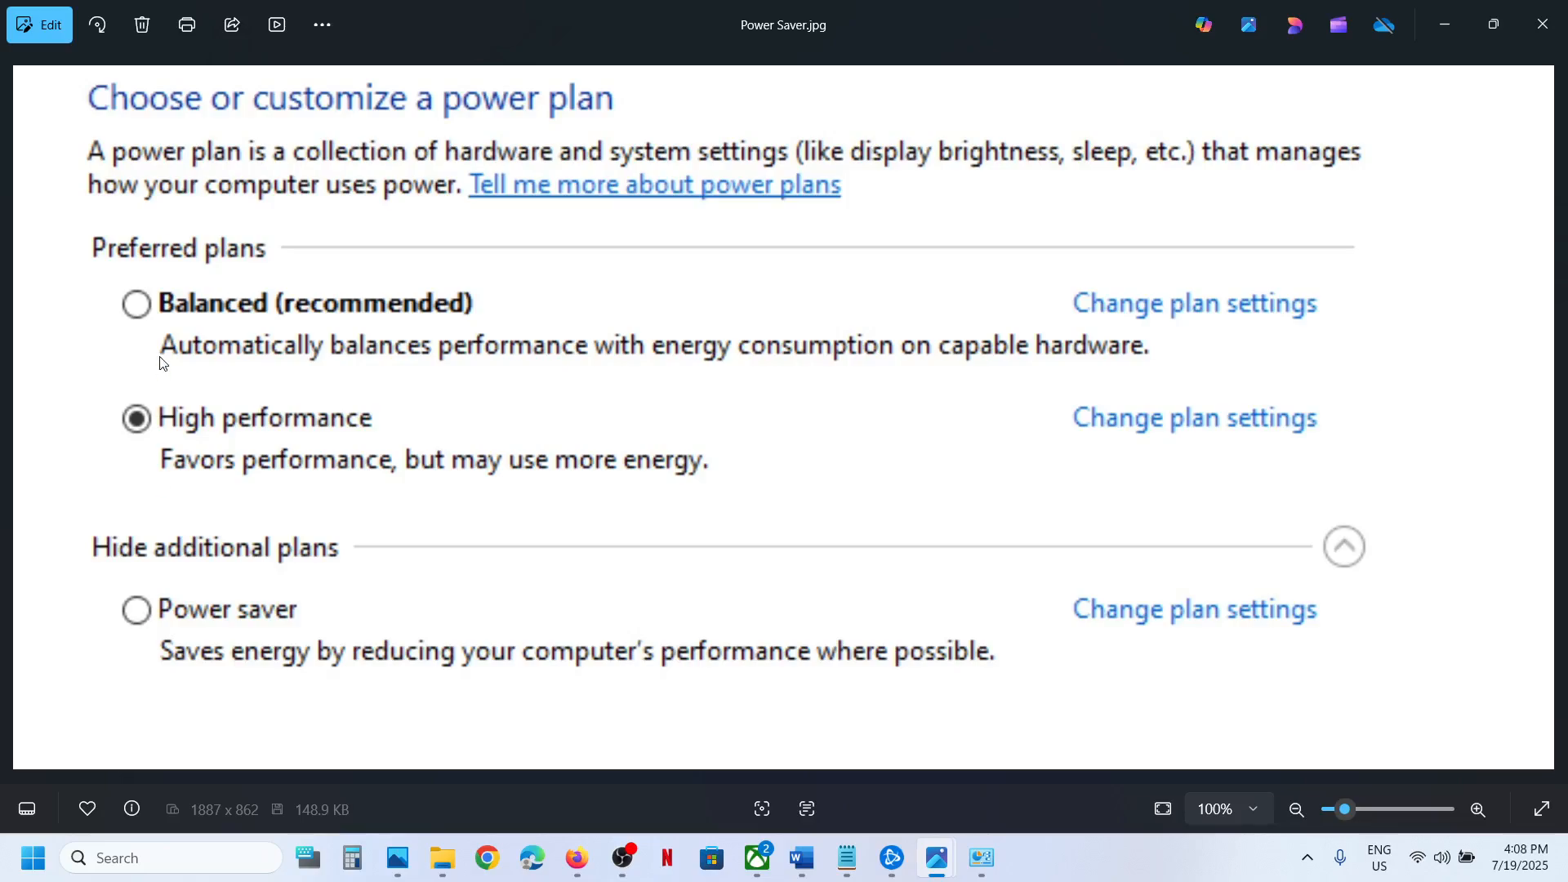
mouse_move(188, 257)
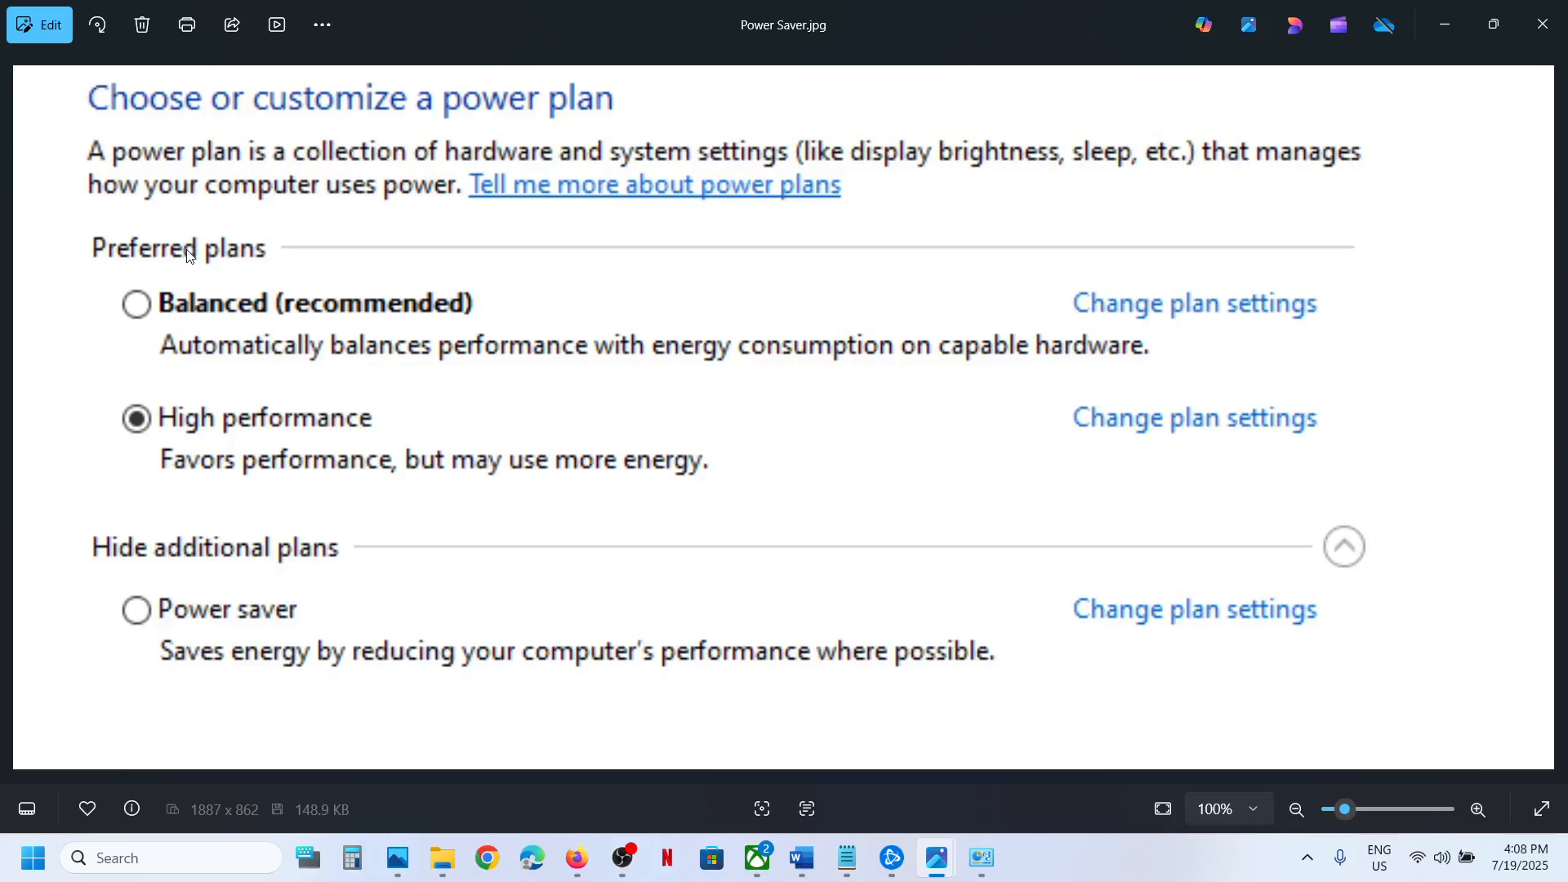
mouse_move(454, 531)
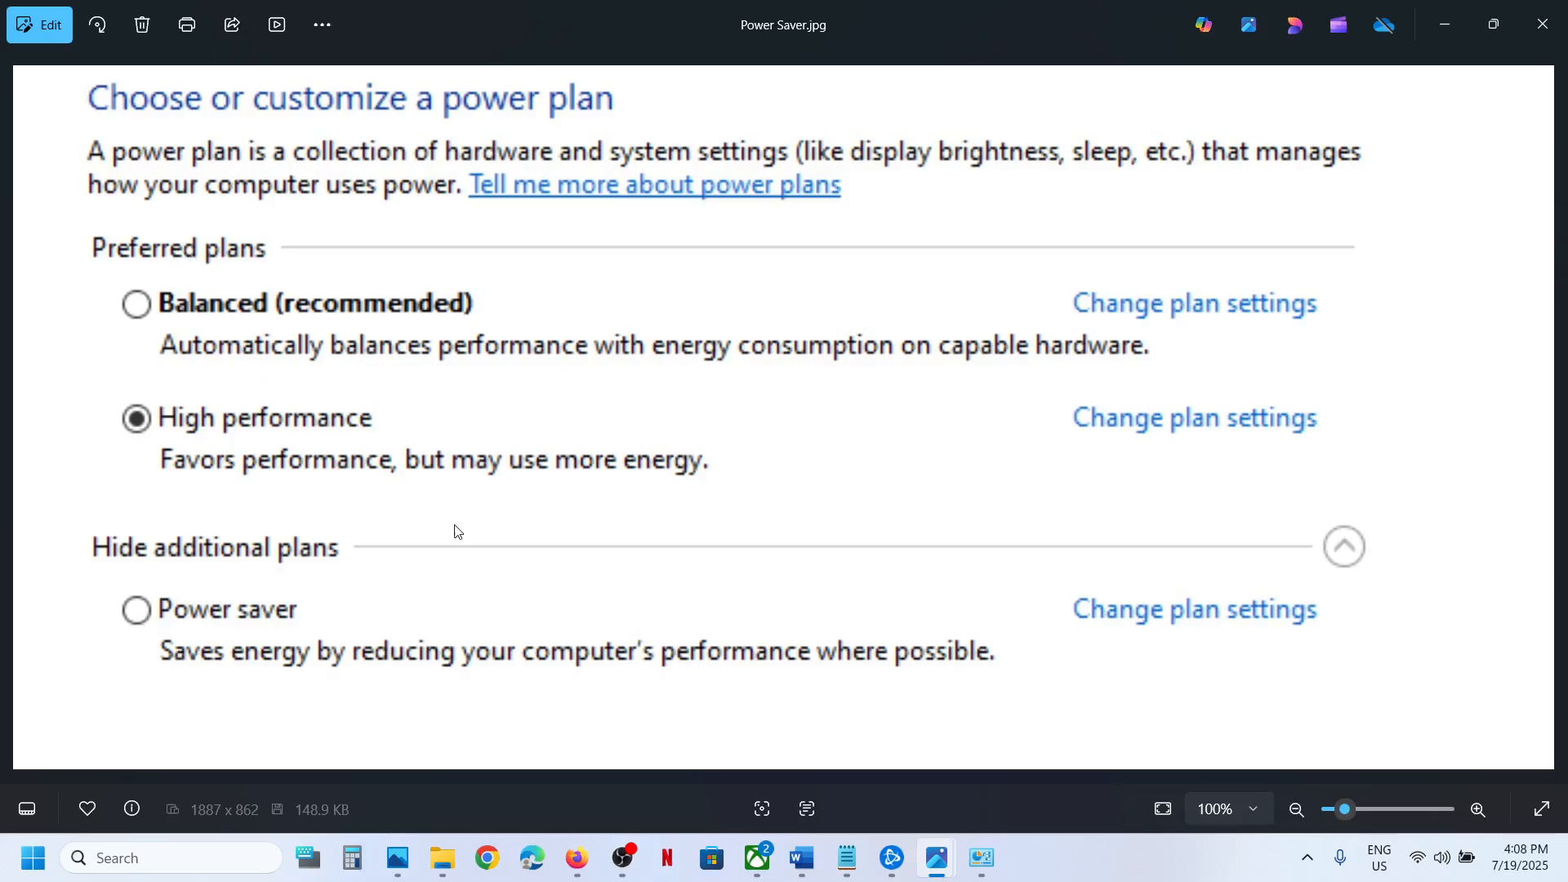
mouse_move(894, 604)
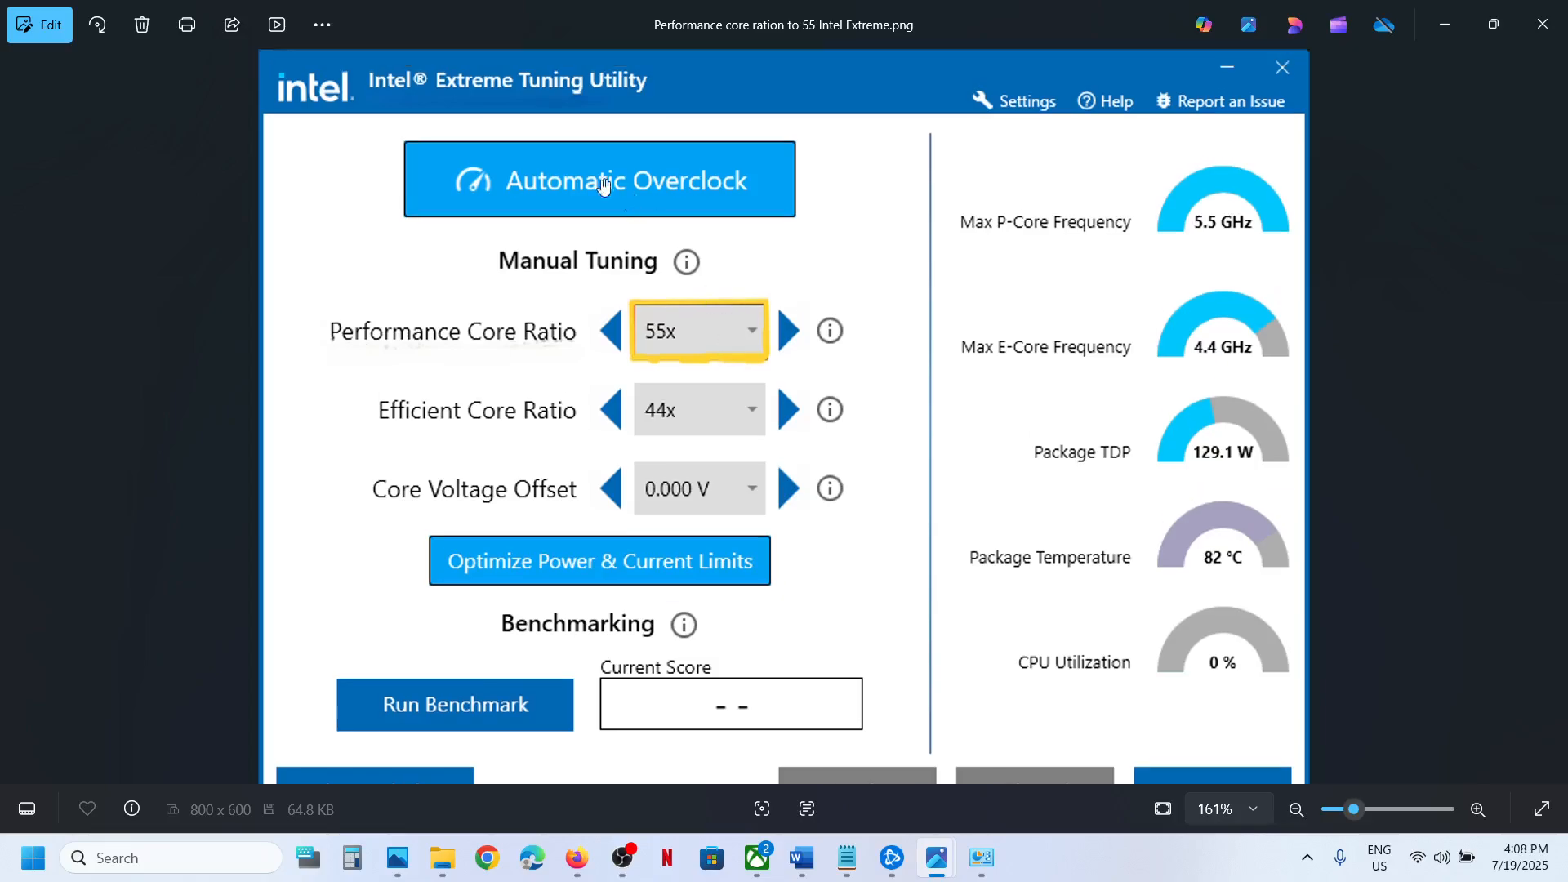
mouse_move(552, 109)
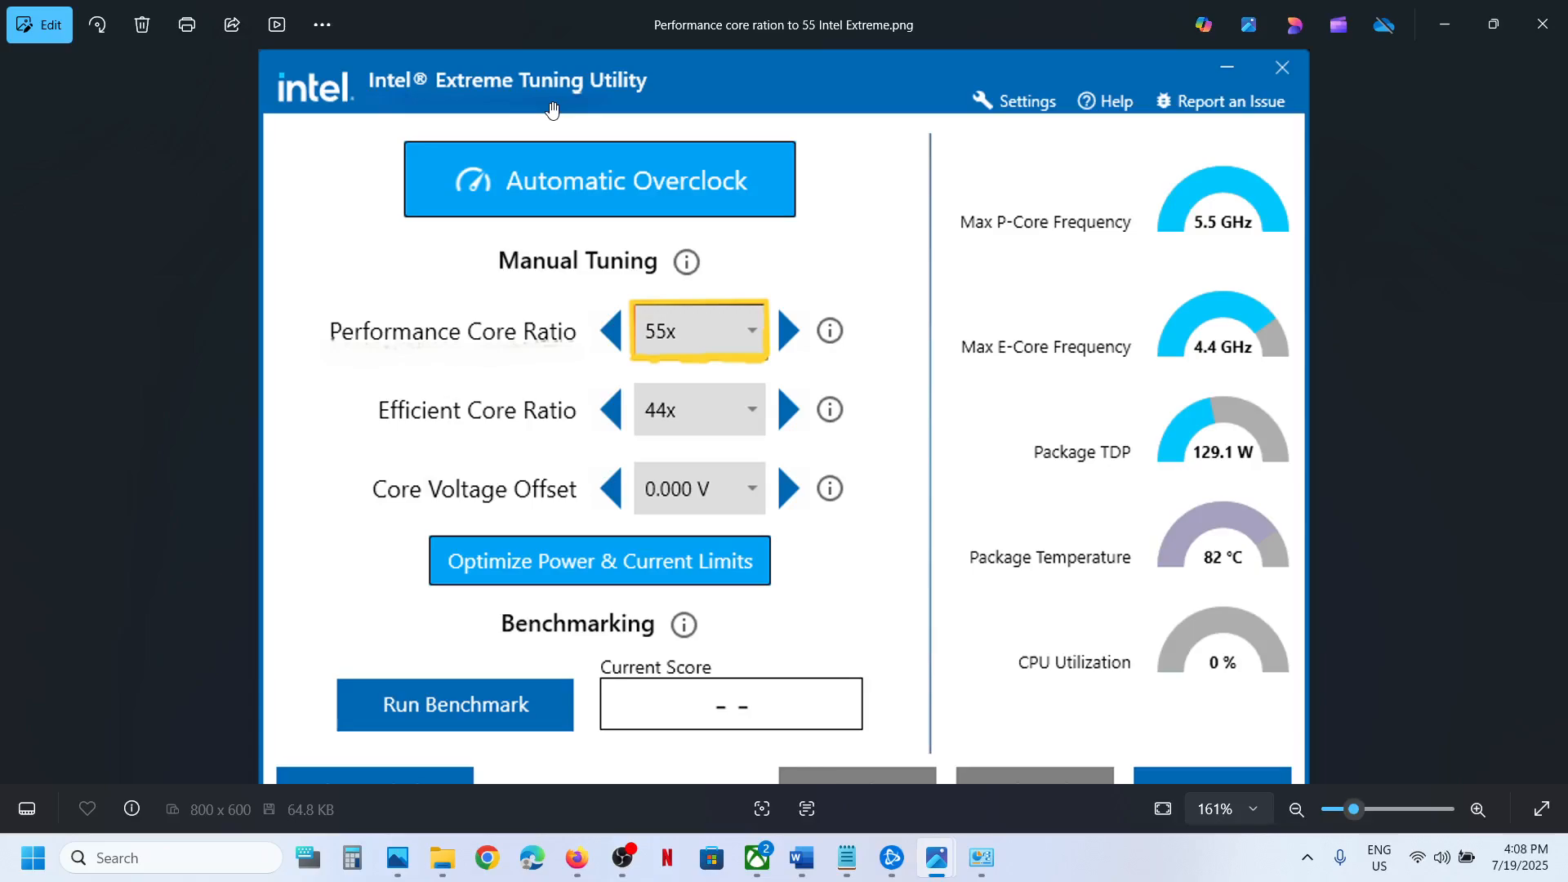
mouse_move(549, 341)
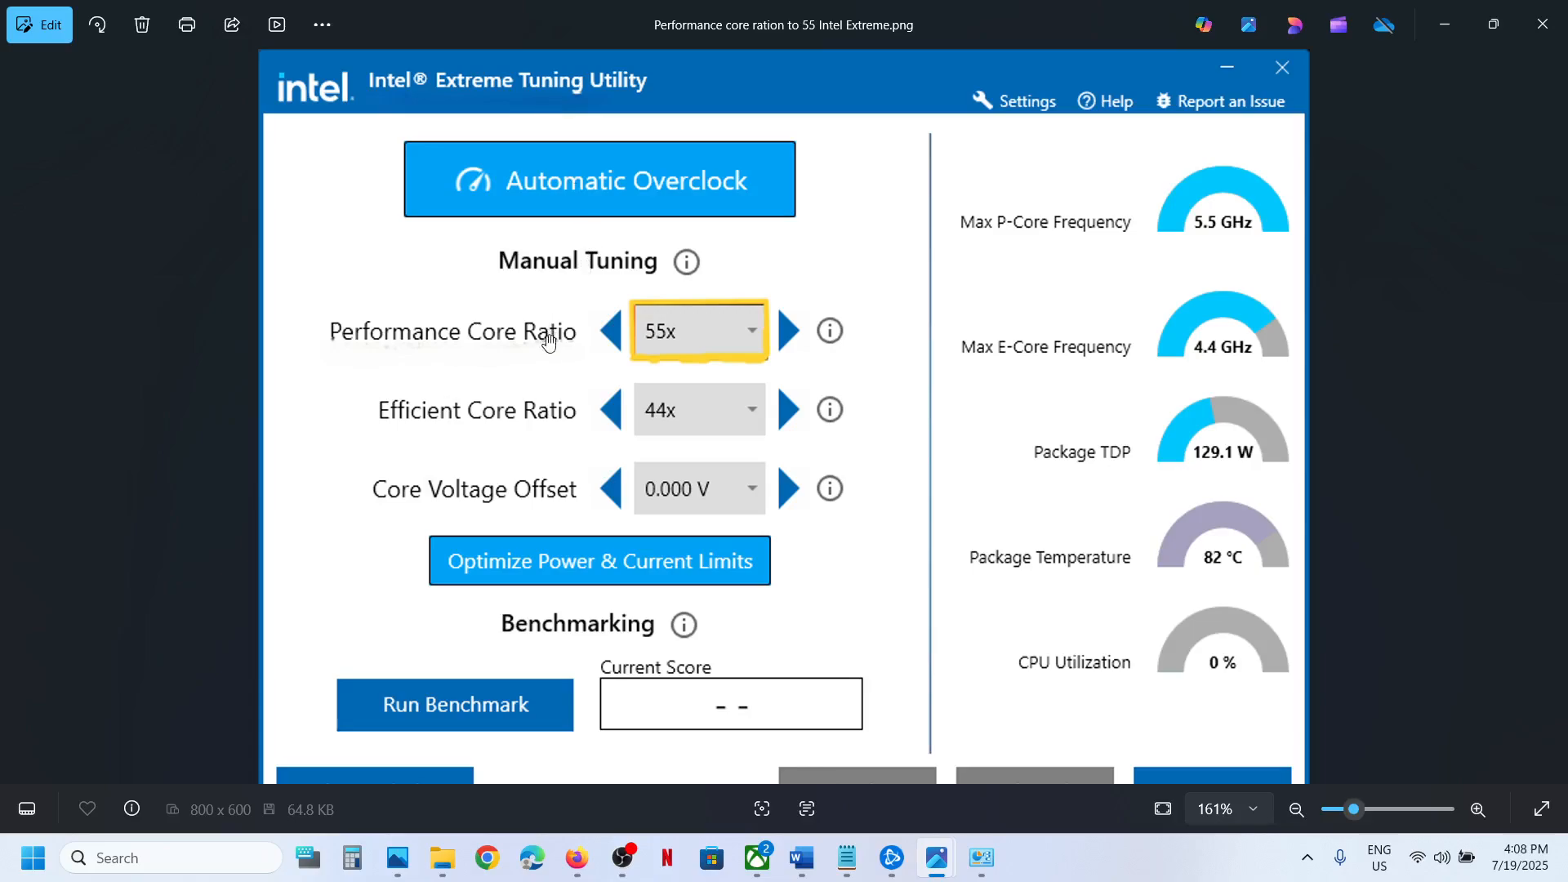
mouse_move(706, 341)
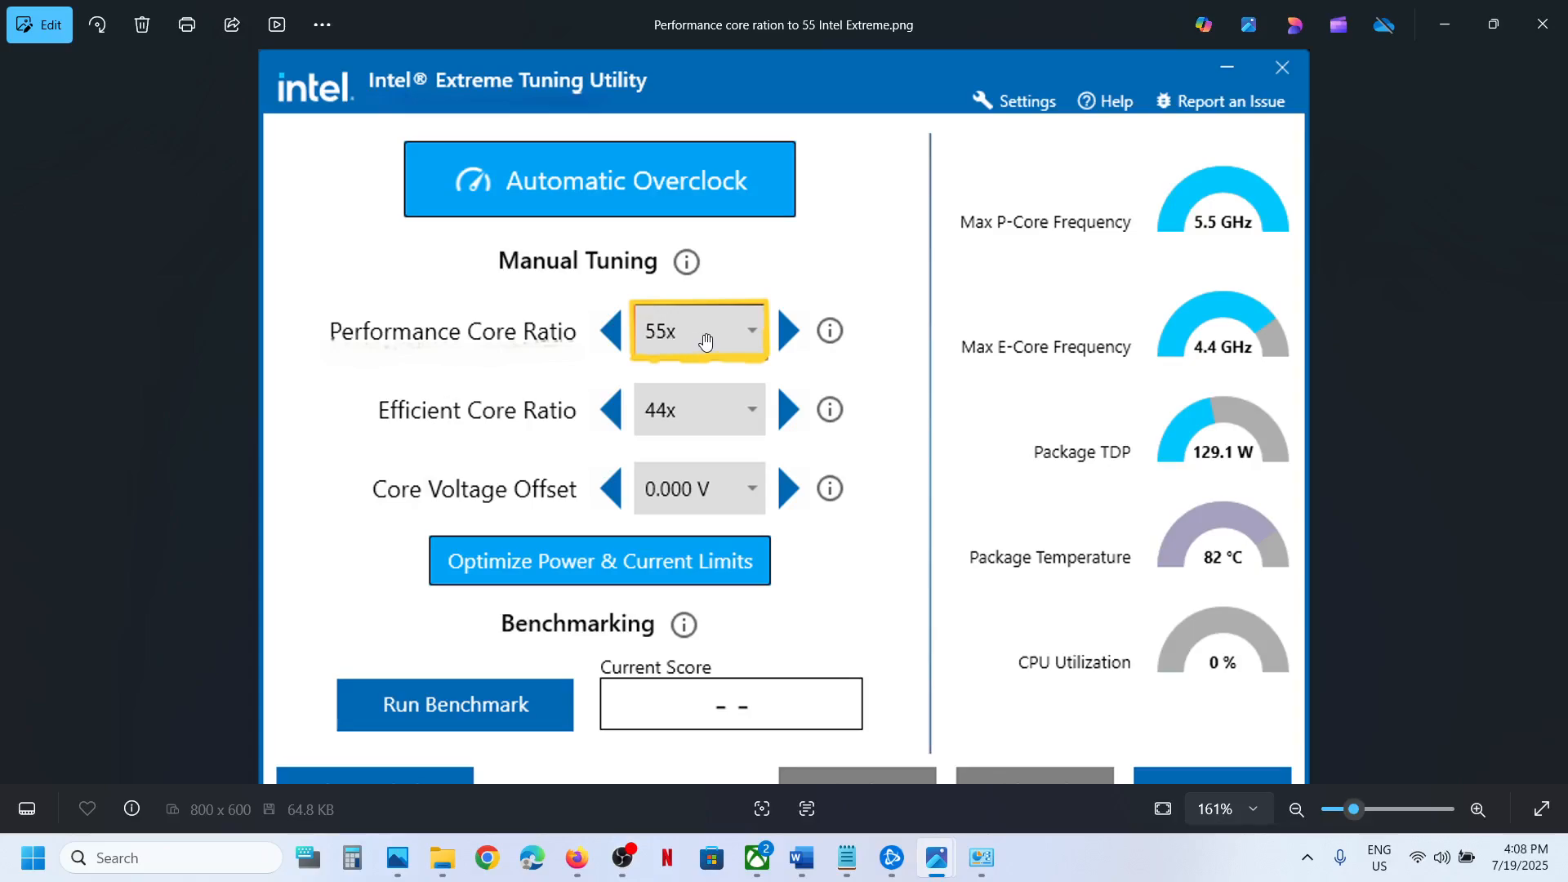